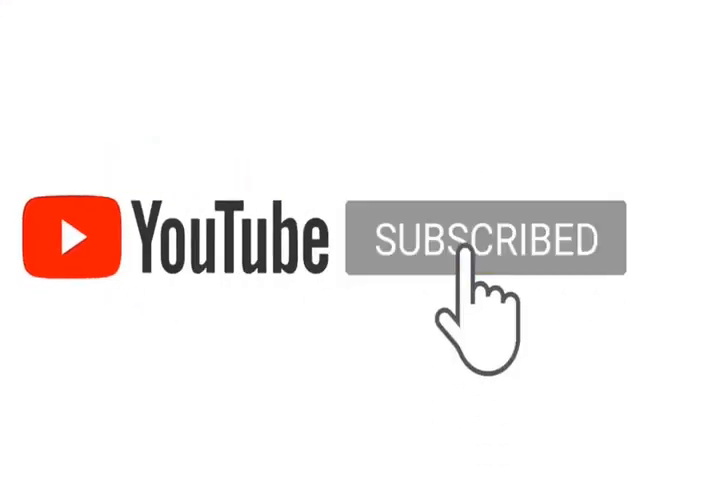
click(470, 244)
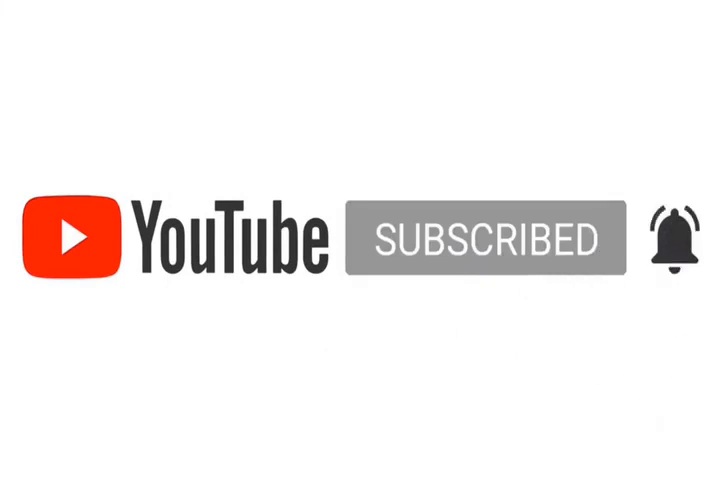